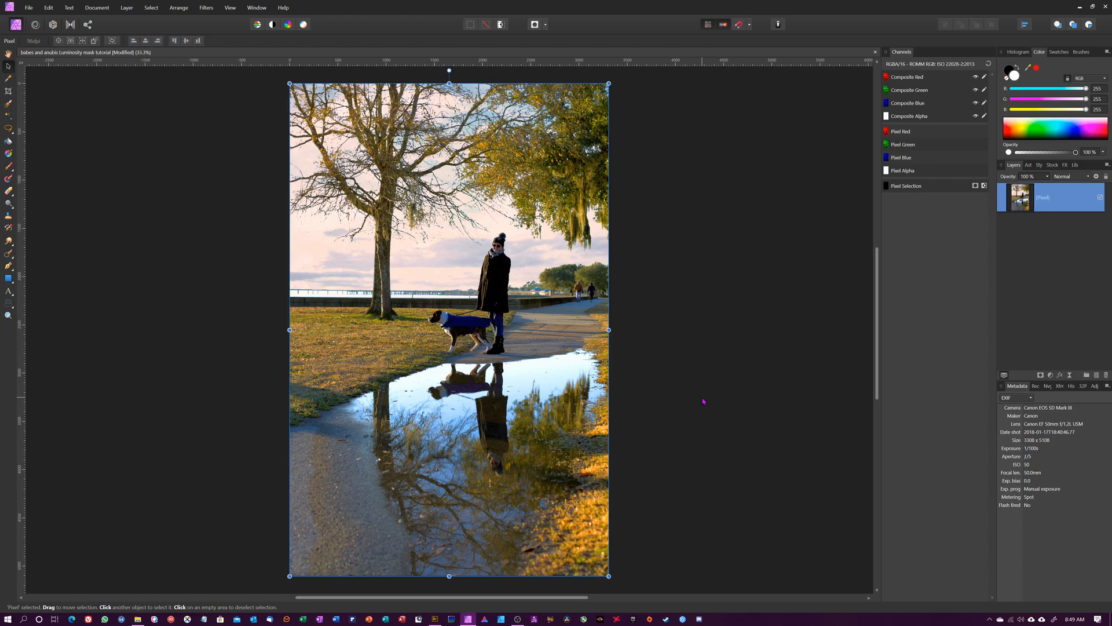
mouse_move(823, 391)
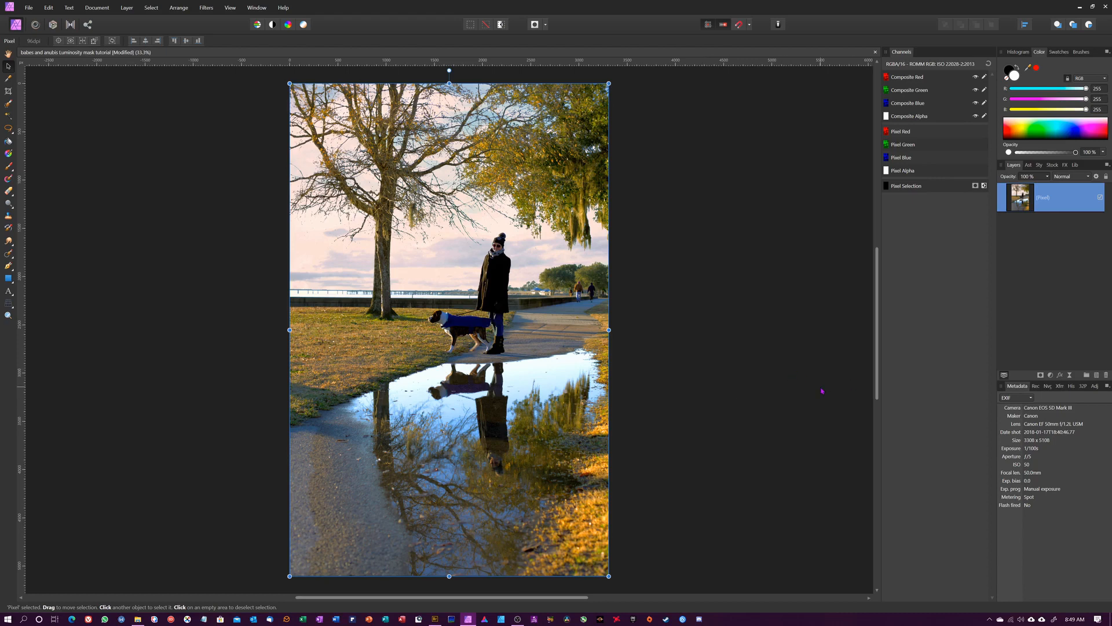
Step: Select the photo's highlight tonal range and bring up the adjustment types list
double_click(1052, 197)
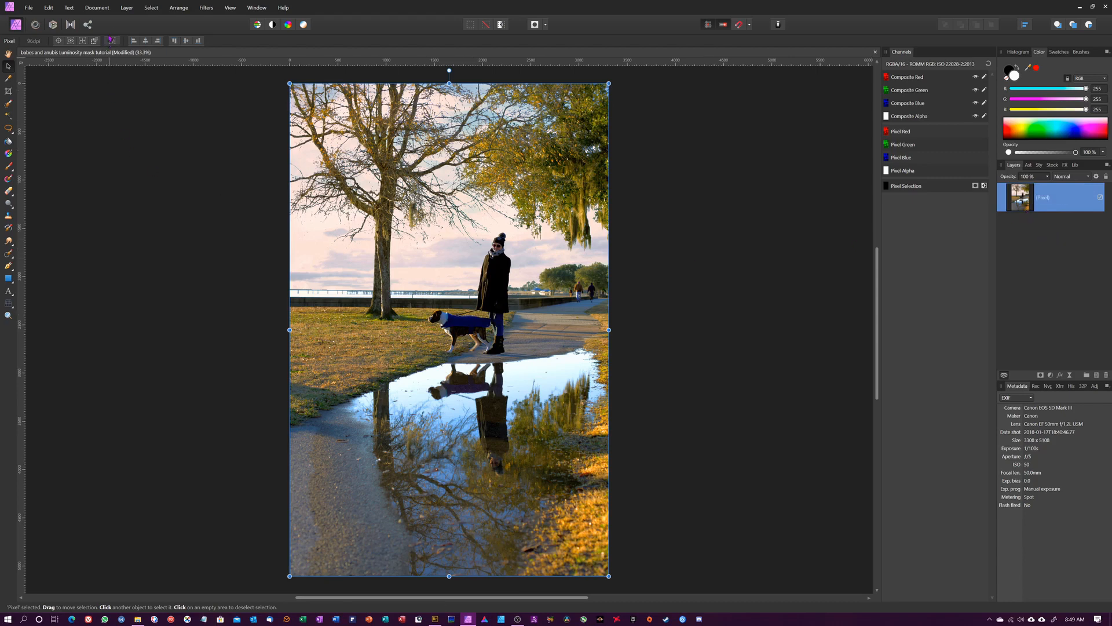
click(150, 7)
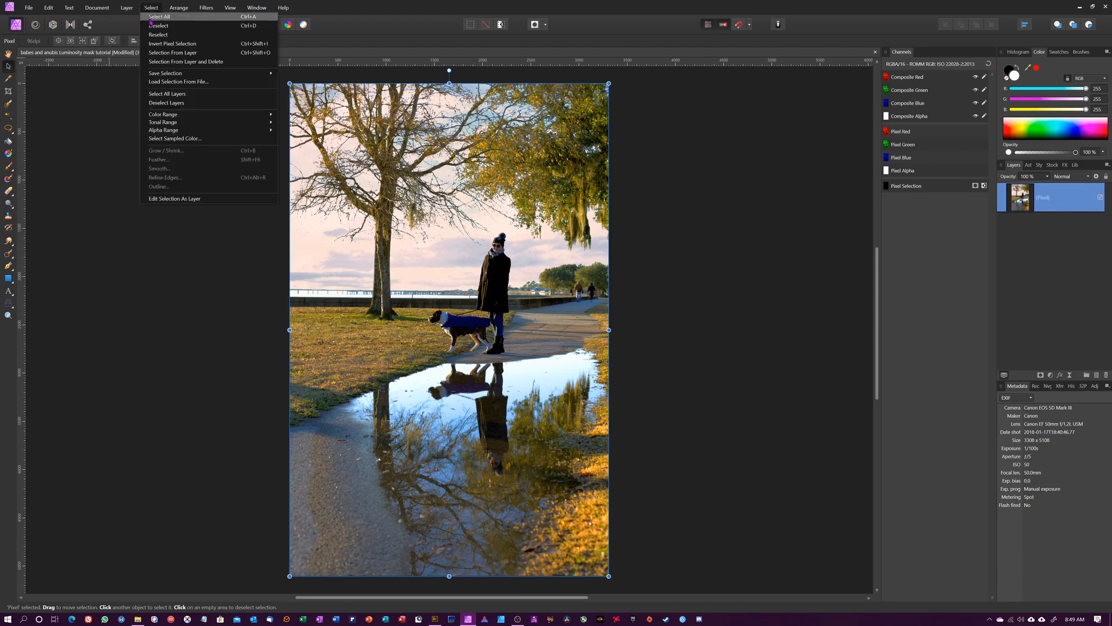
mouse_move(162, 121)
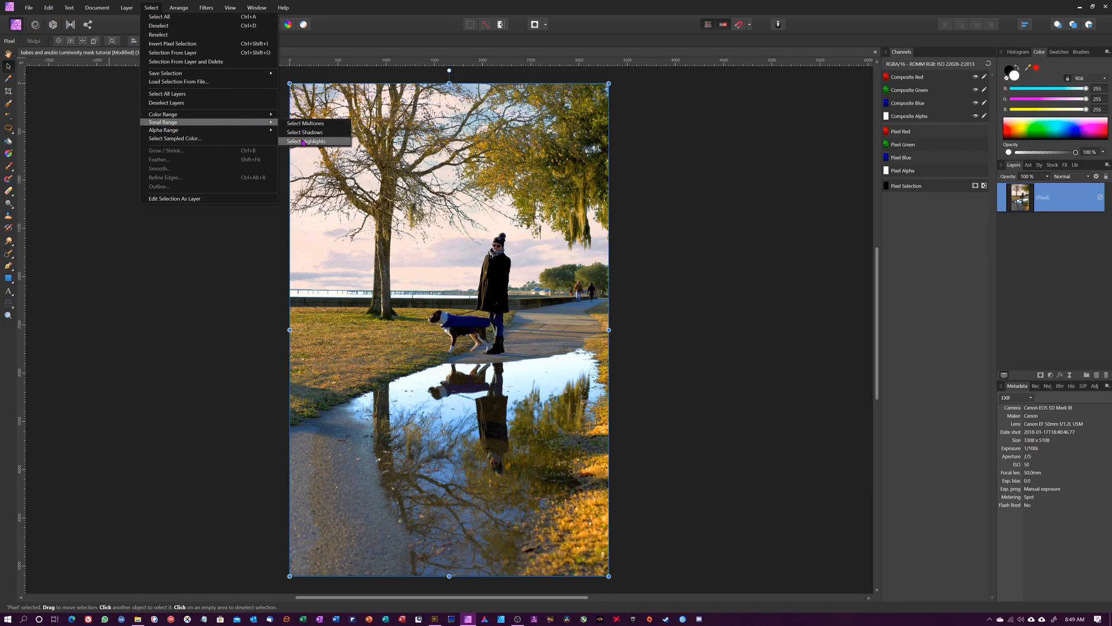
click(306, 142)
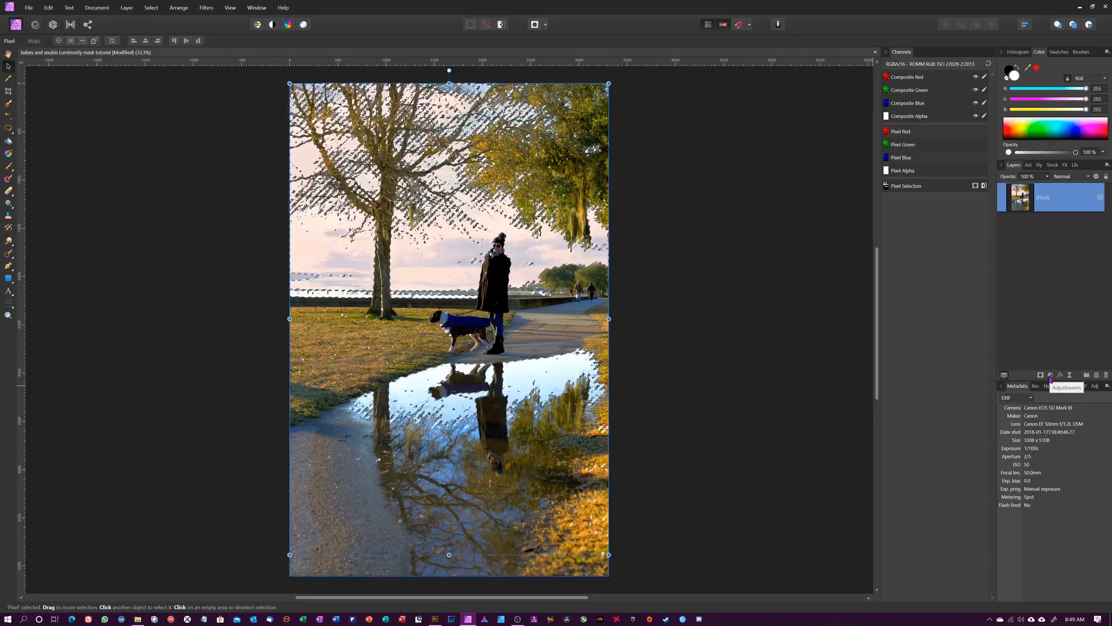
click(1051, 375)
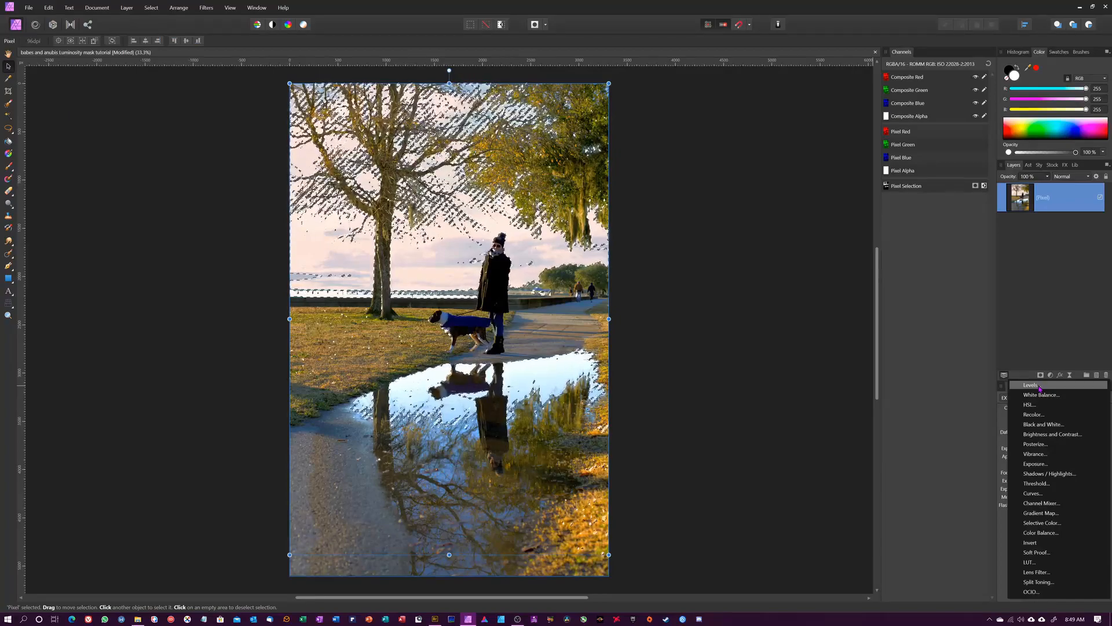
Step: Add a Levels adjustment over the highlights and test the black and white level sliders
click(1030, 384)
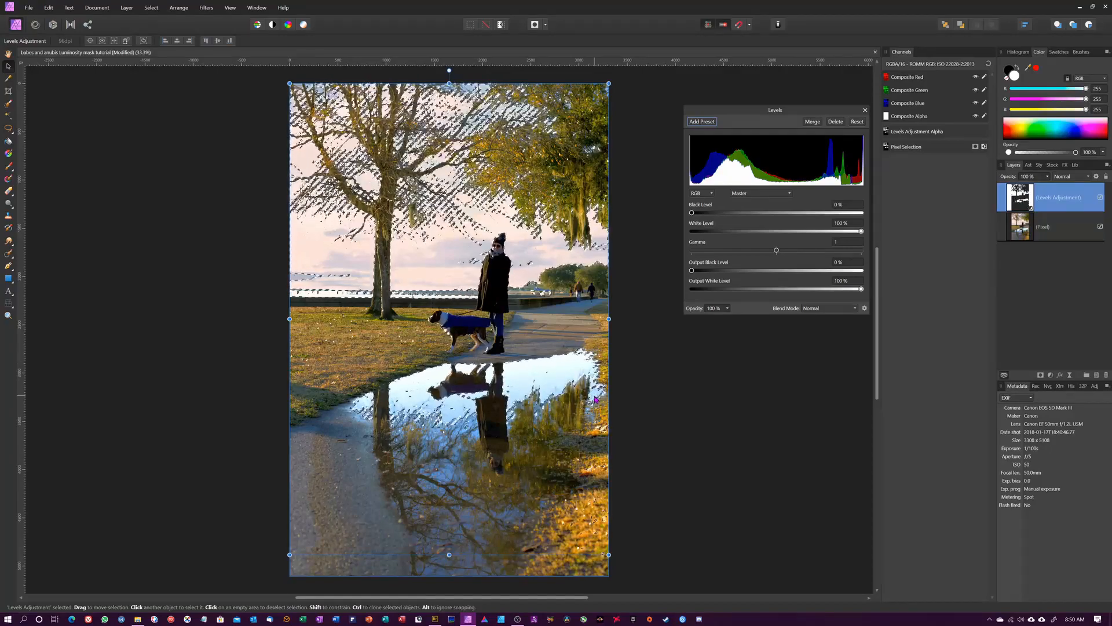
key(ctrl+d)
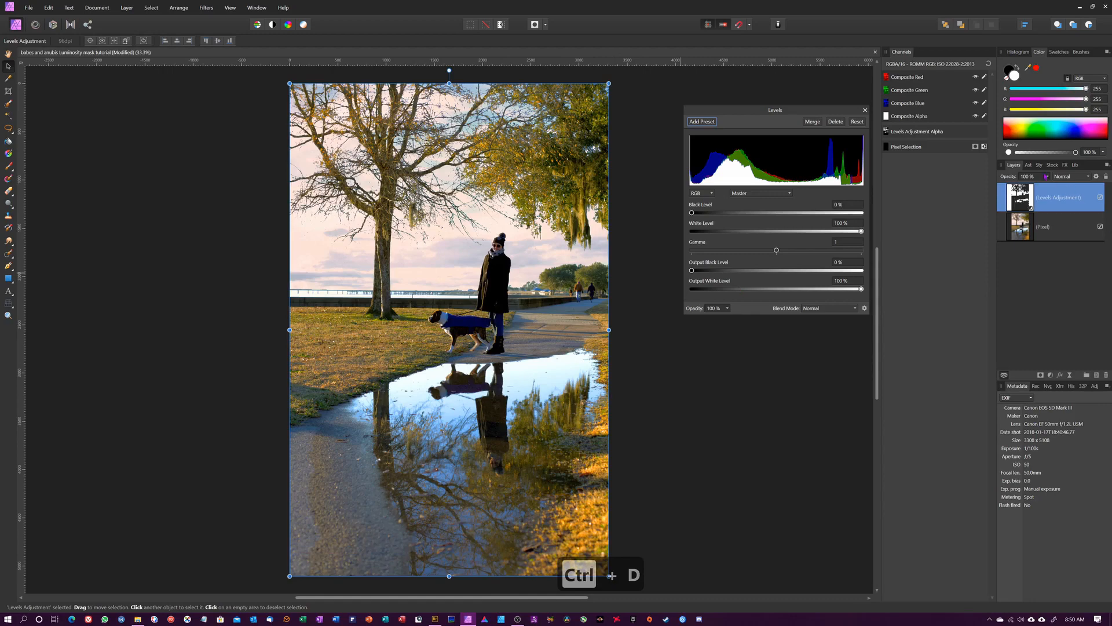
drag(691, 212, 860, 212)
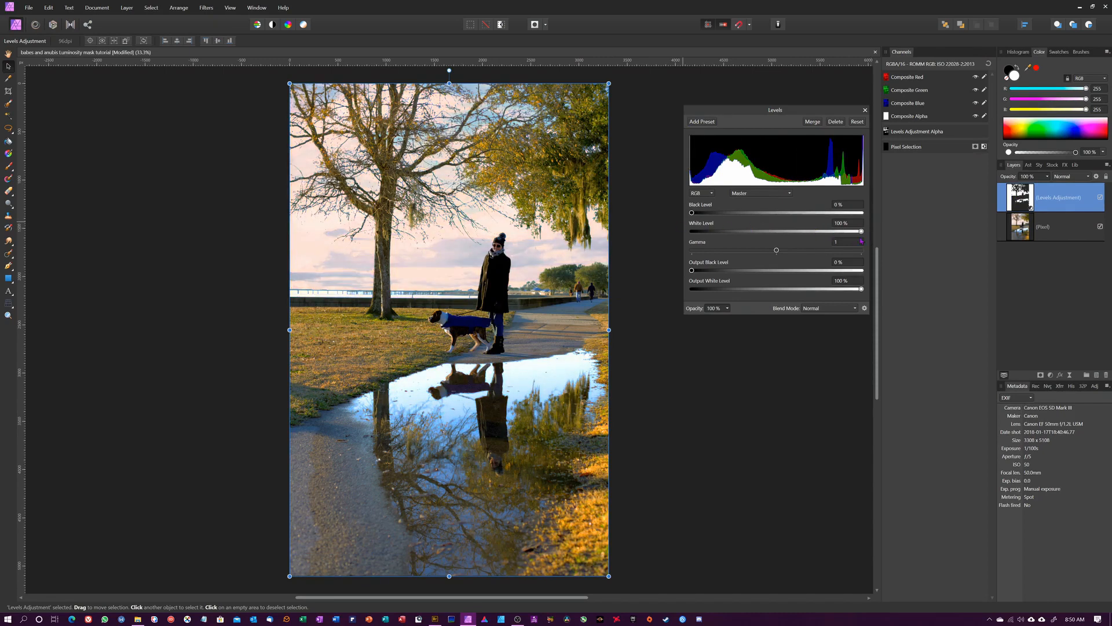
drag(861, 232, 737, 232)
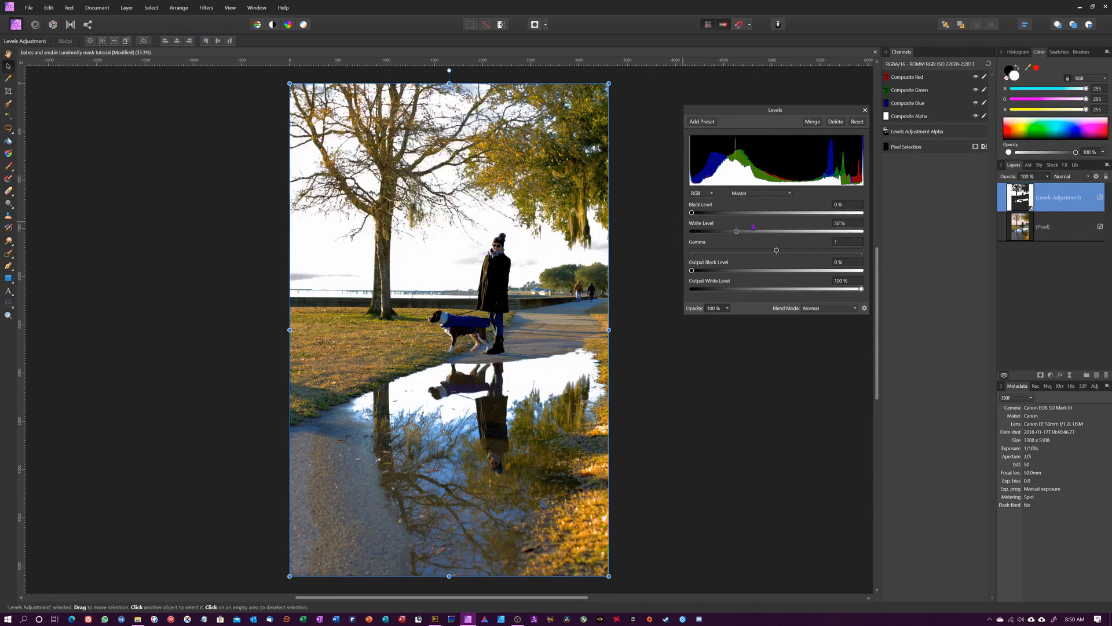
drag(736, 231, 862, 232)
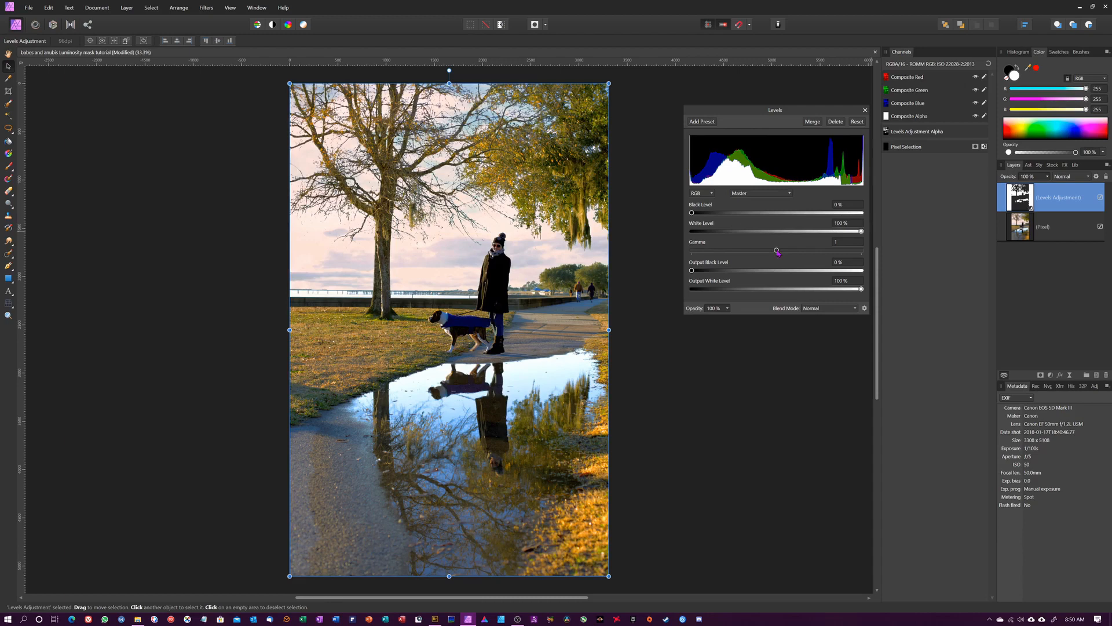
Step: Raise the highlights gamma to about 1.759 and rename the layer HL
drag(776, 250, 848, 250)
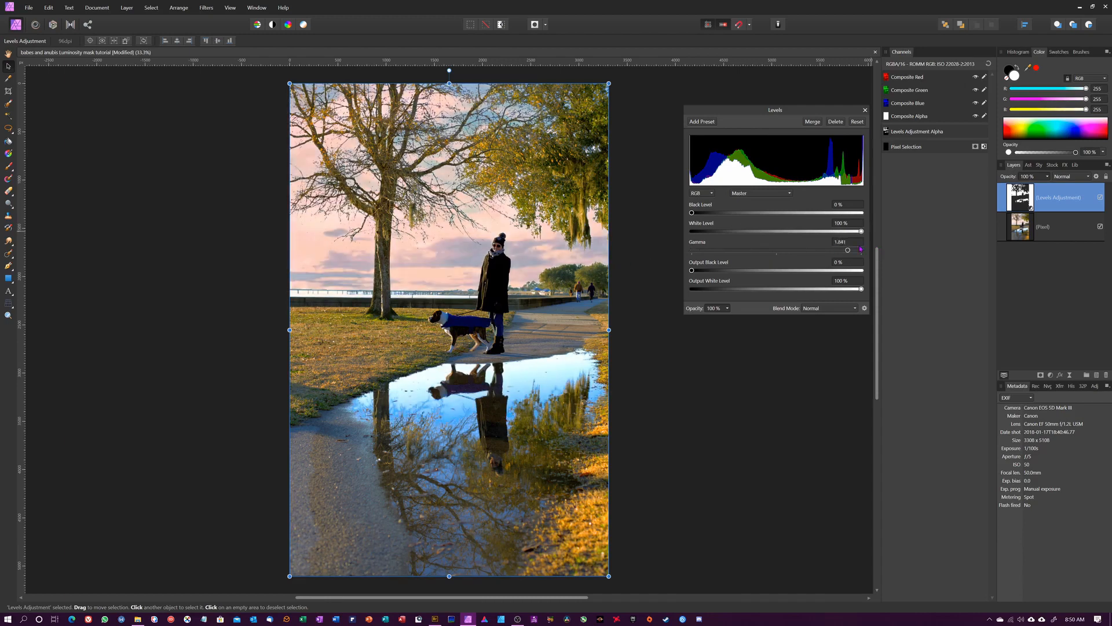
drag(846, 249, 856, 249)
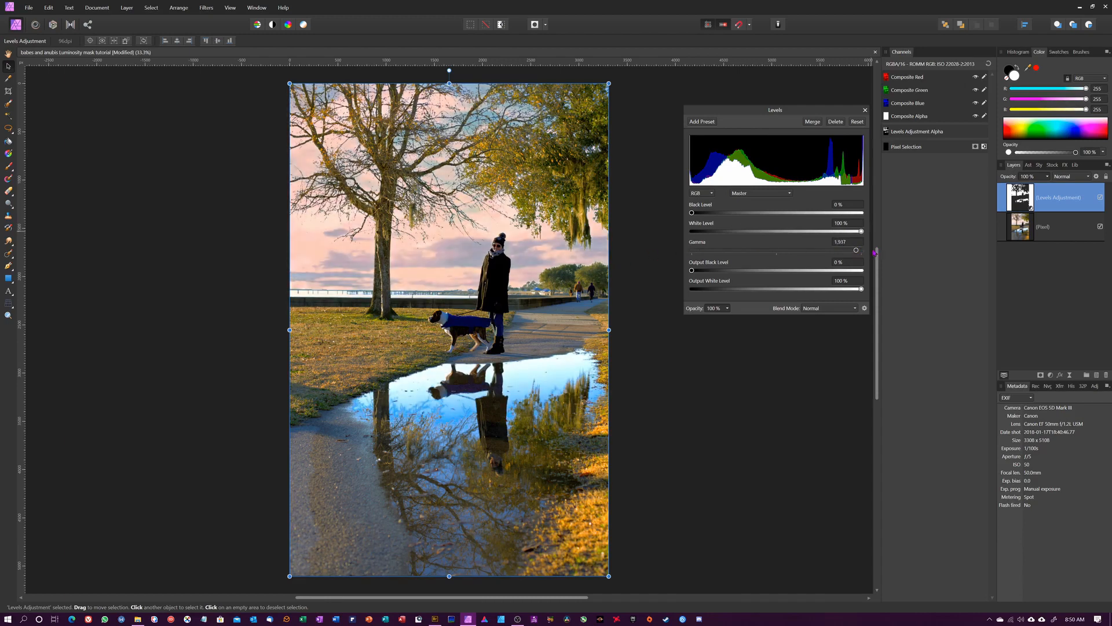
drag(855, 251, 774, 250)
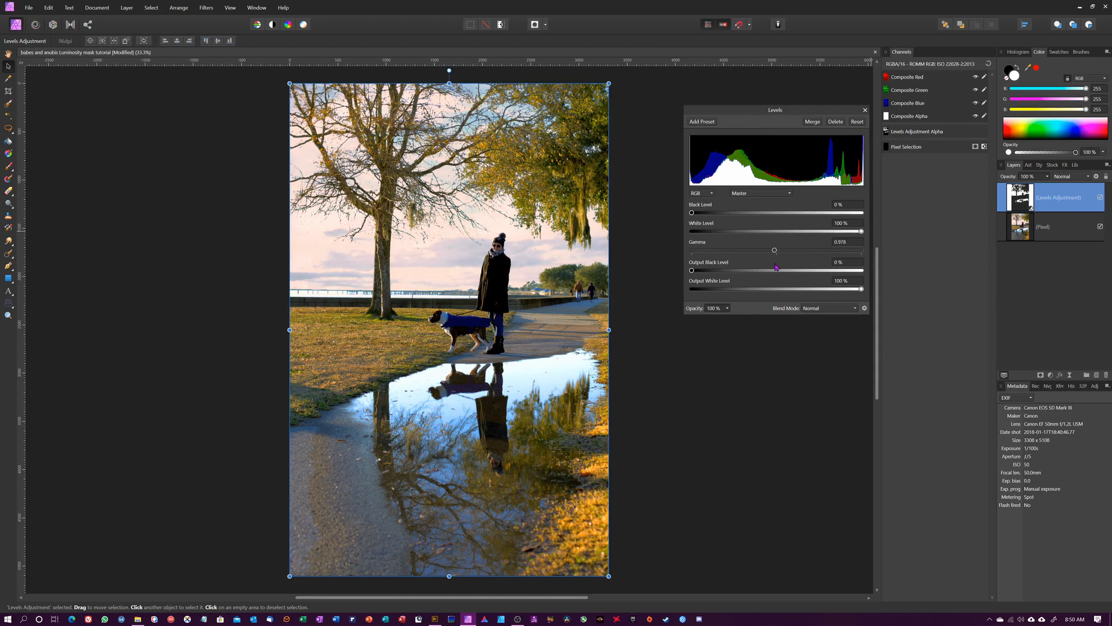
mouse_move(415, 255)
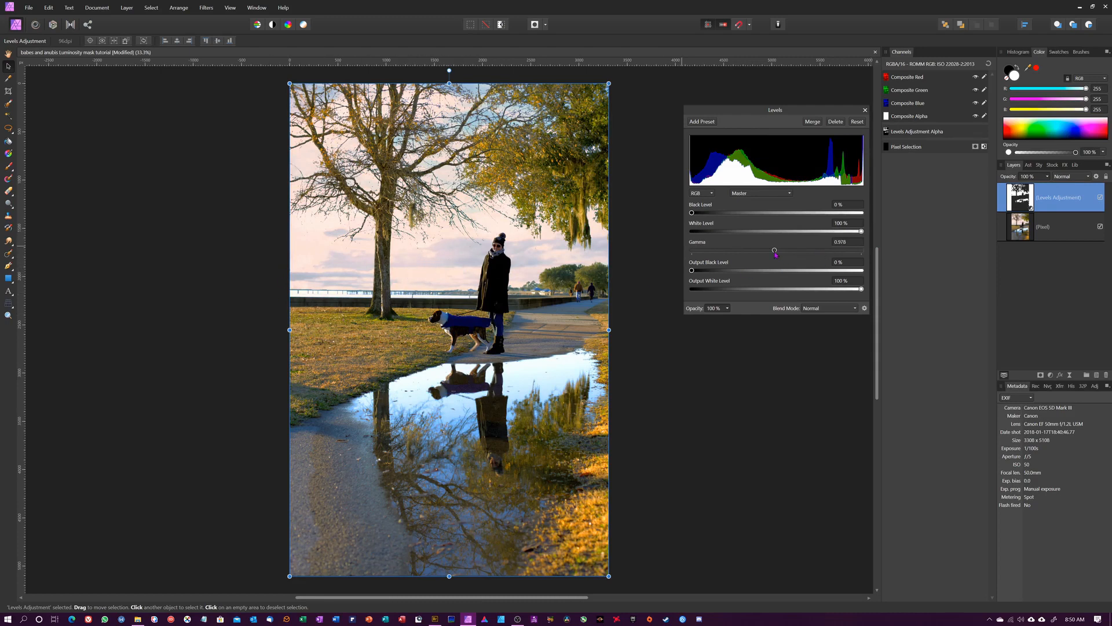
drag(774, 250, 841, 250)
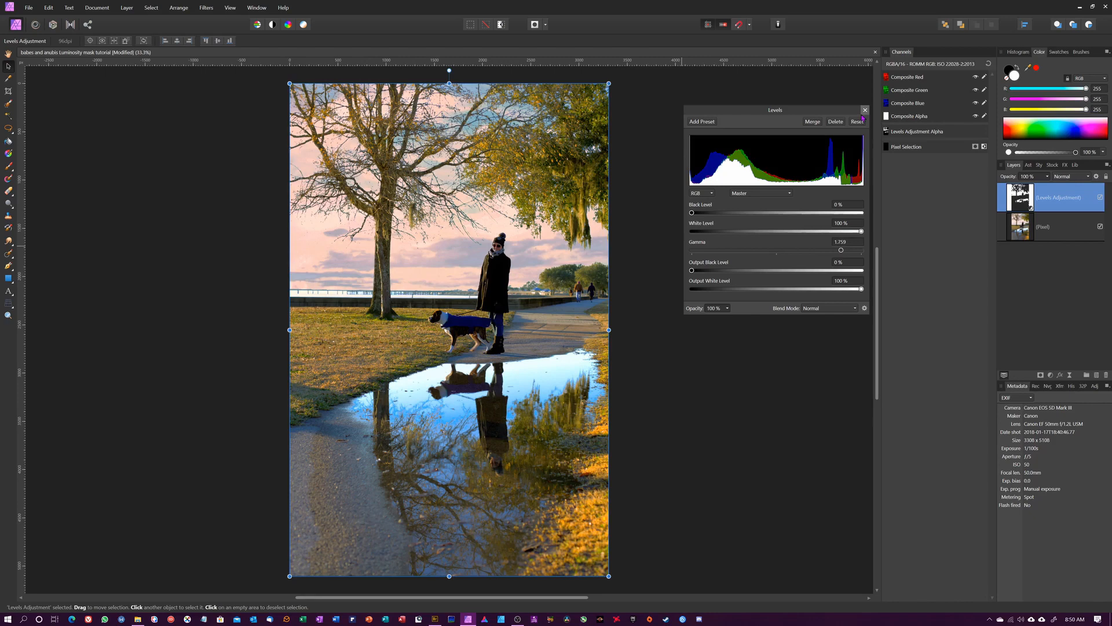
double_click(1059, 197)
text(HL)
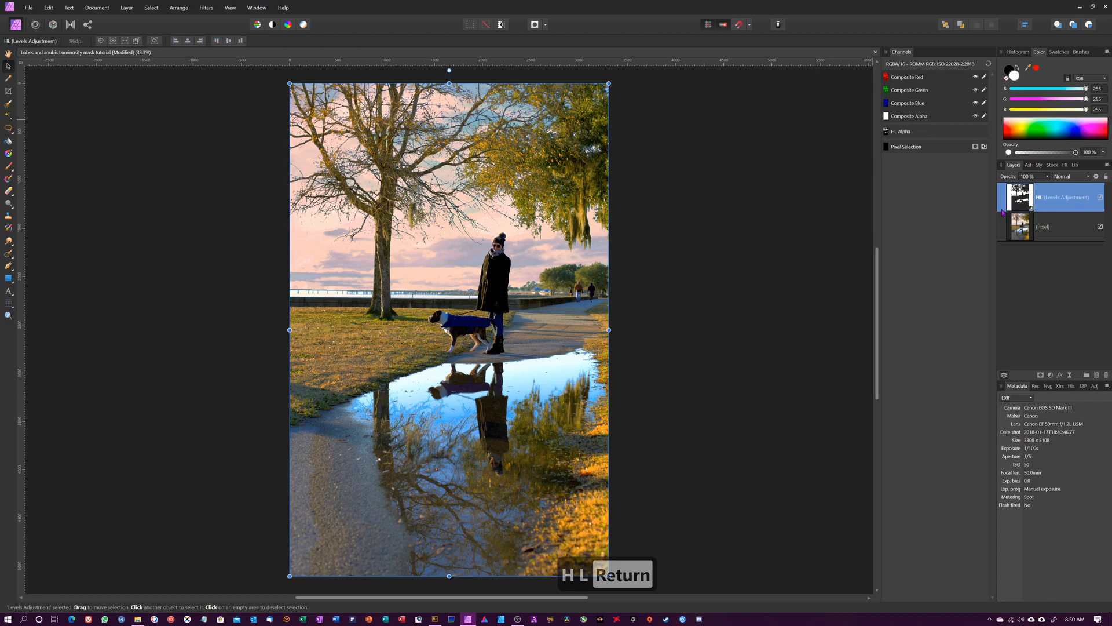
Step: Select the photo's pixel layer and make a new tonal-range selection on it
click(1044, 226)
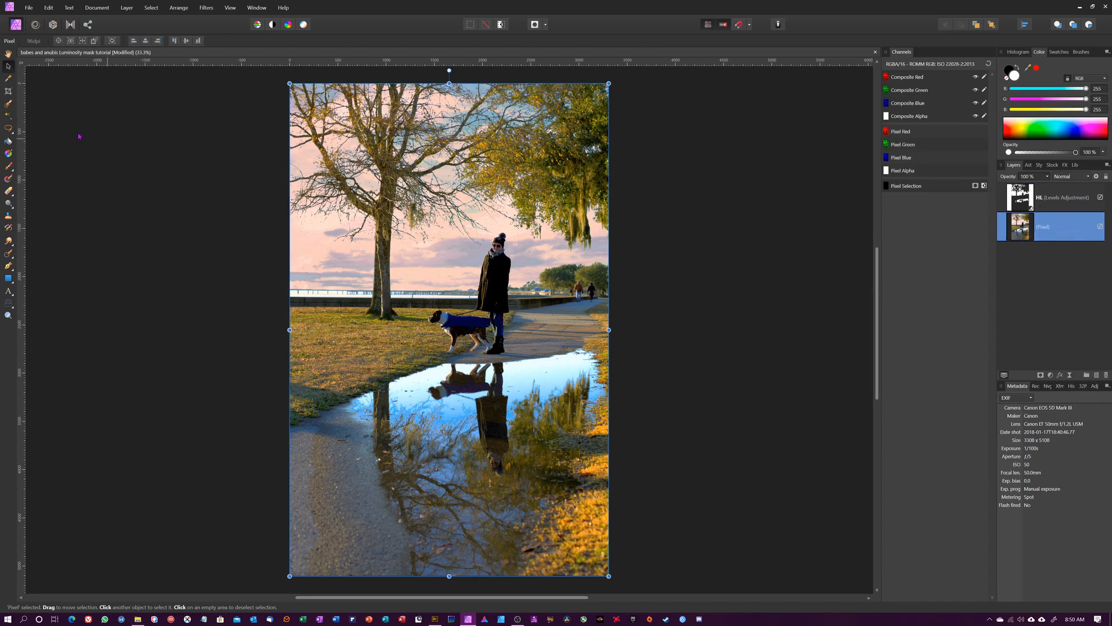
click(150, 7)
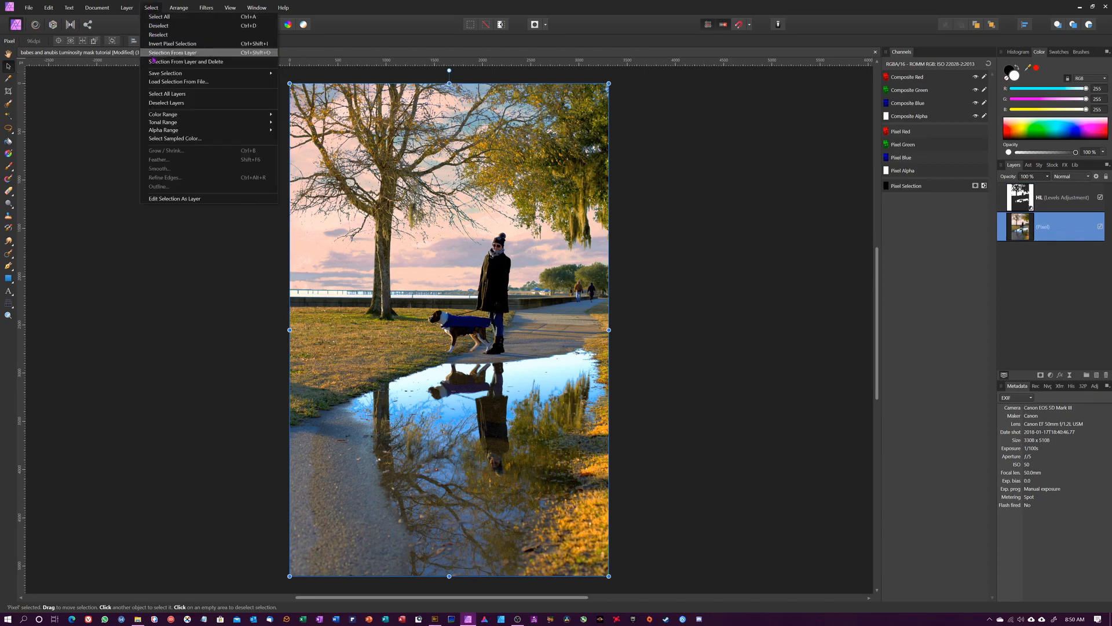
mouse_move(162, 121)
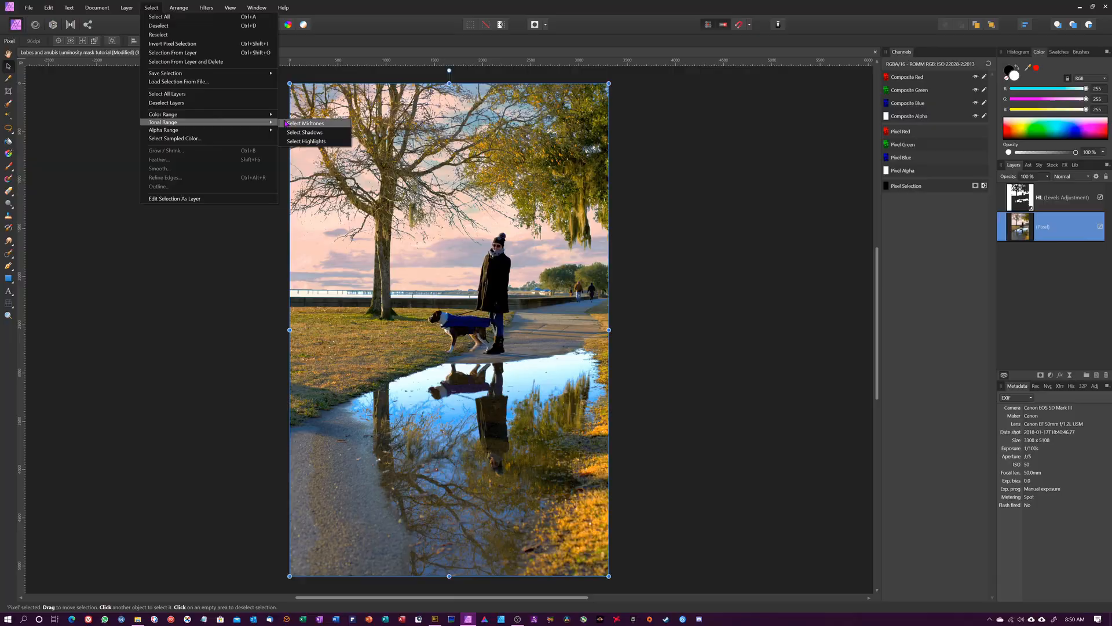
click(305, 123)
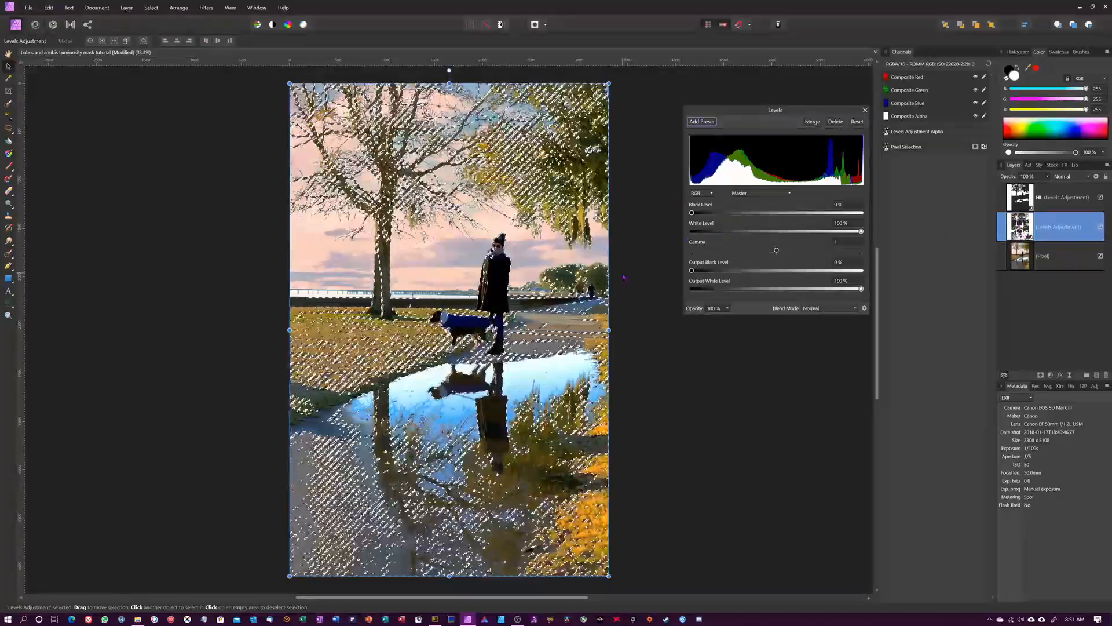
Step: Clear the selection and test the black and white level sliders on the second Levels
key(ctrl+d)
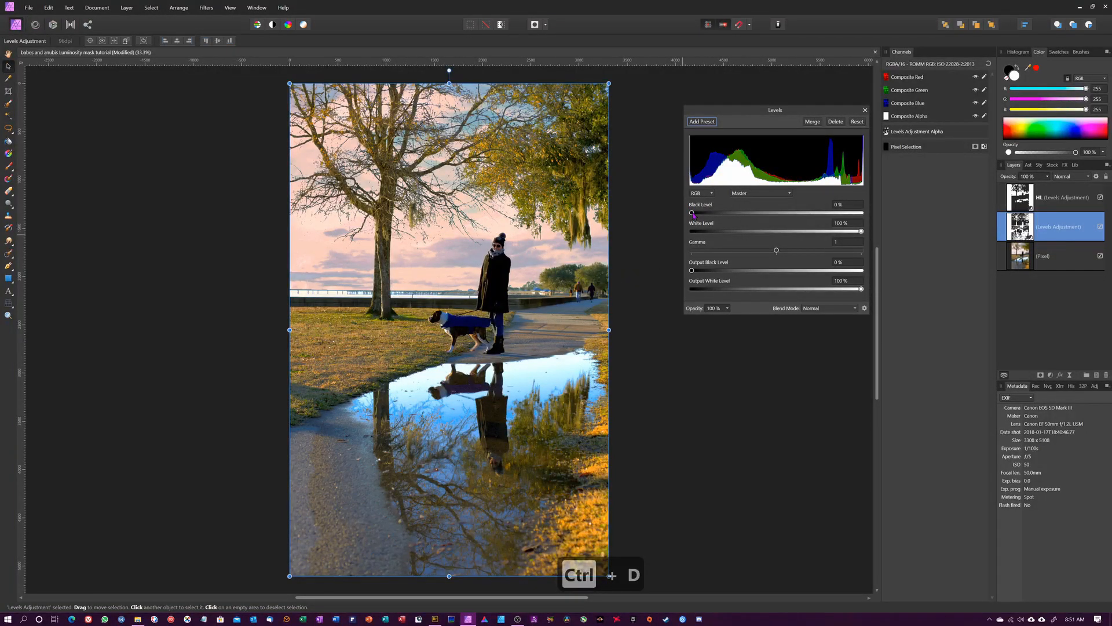
drag(691, 213, 811, 213)
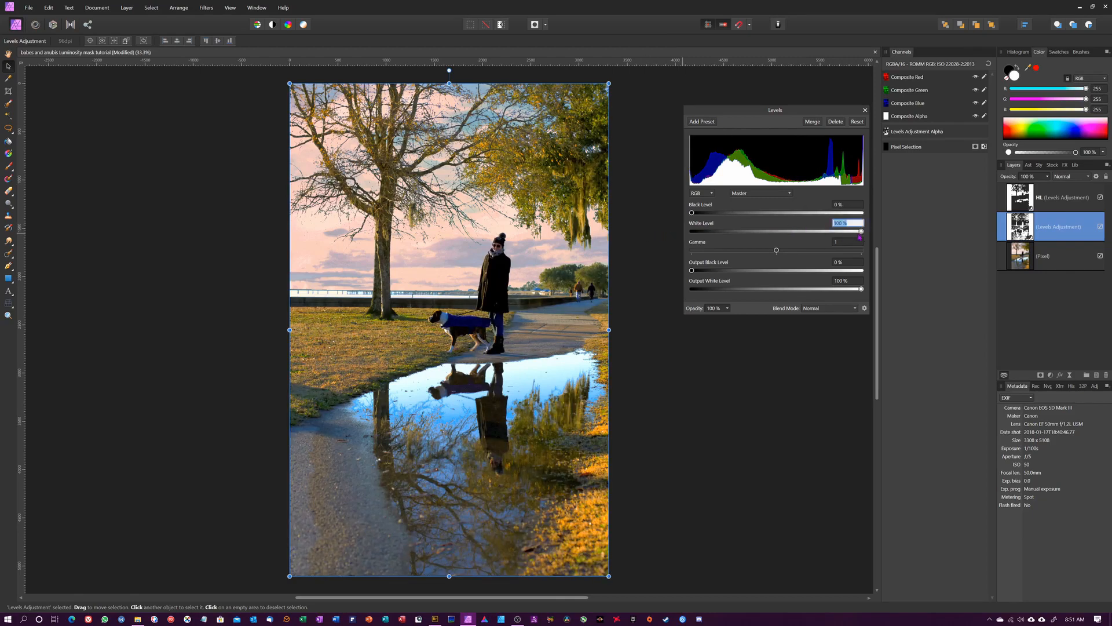
drag(862, 230, 705, 230)
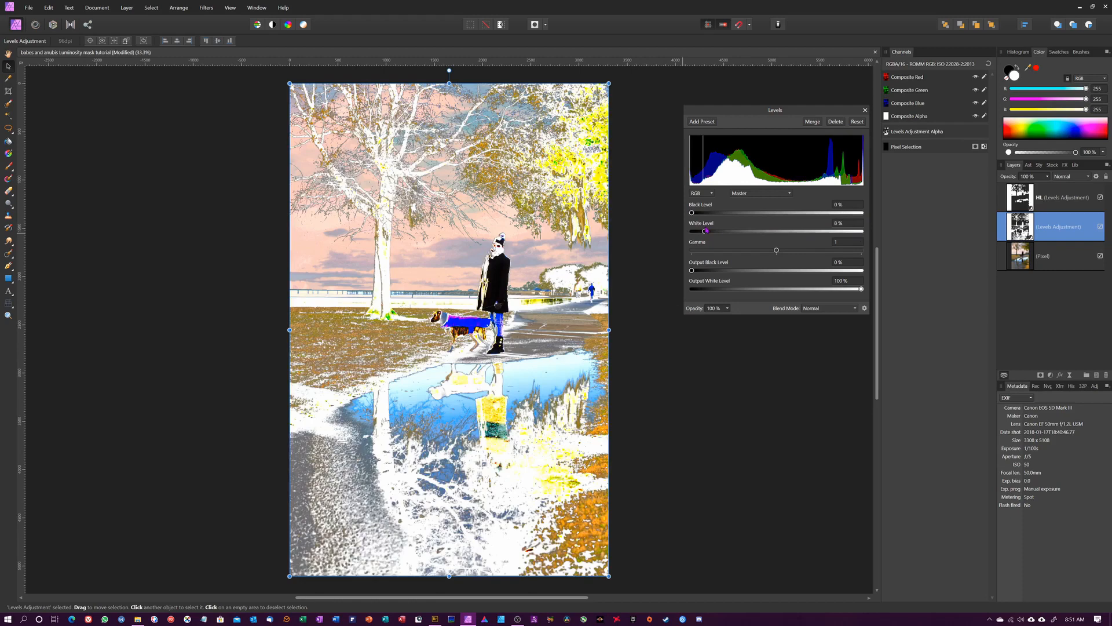
drag(706, 231, 862, 231)
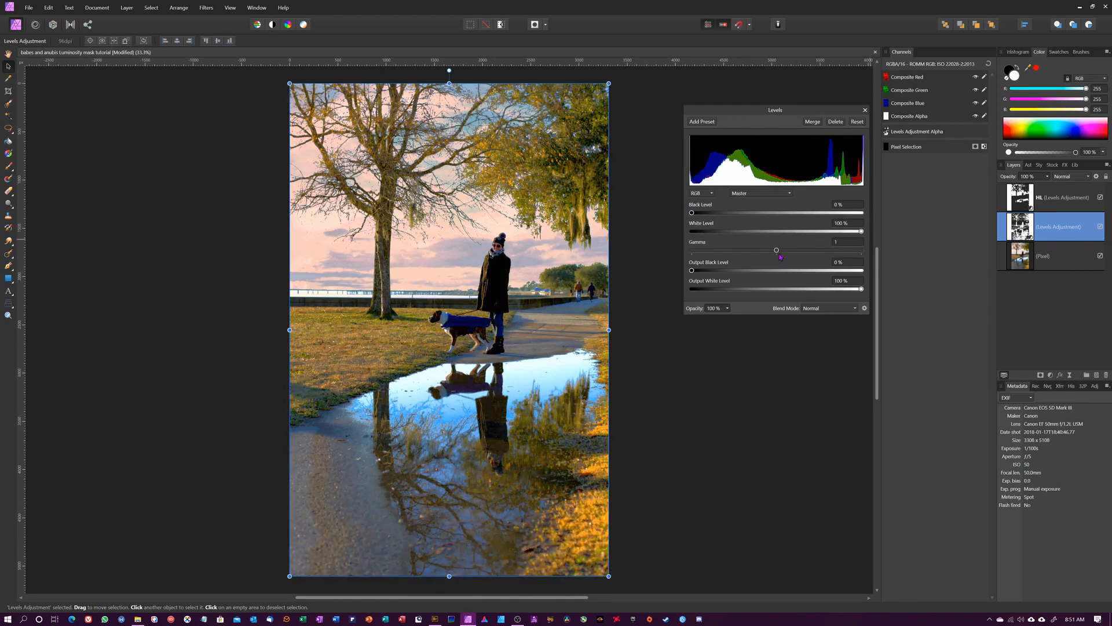
Step: Set the shadows gamma to about 1.64, name the layer SH and reselect the photo layer
drag(776, 250, 832, 247)
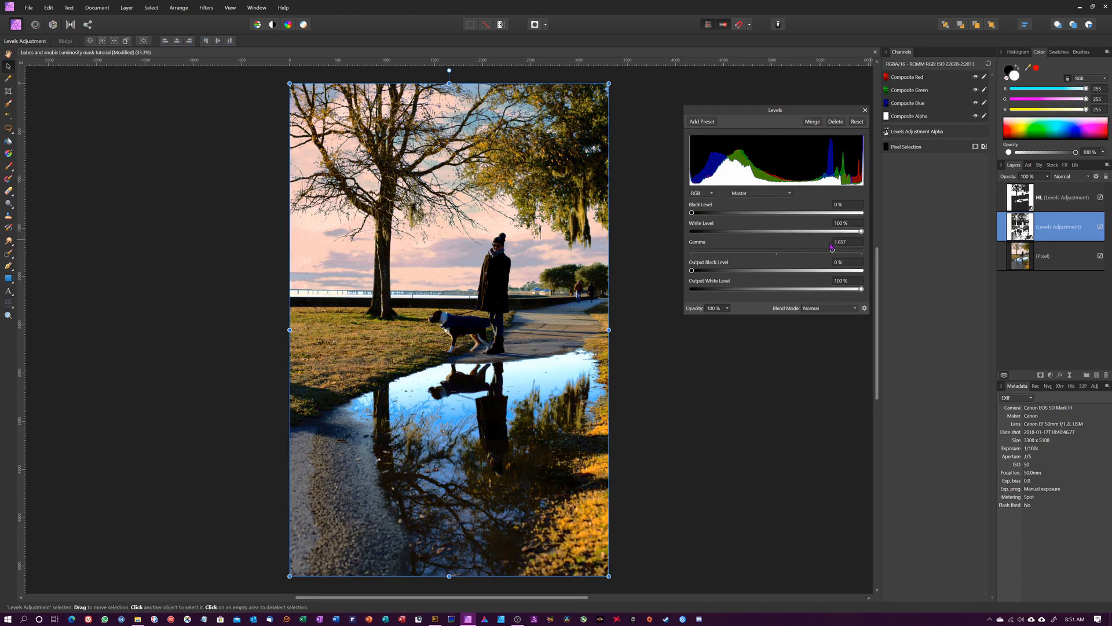
drag(832, 249, 829, 249)
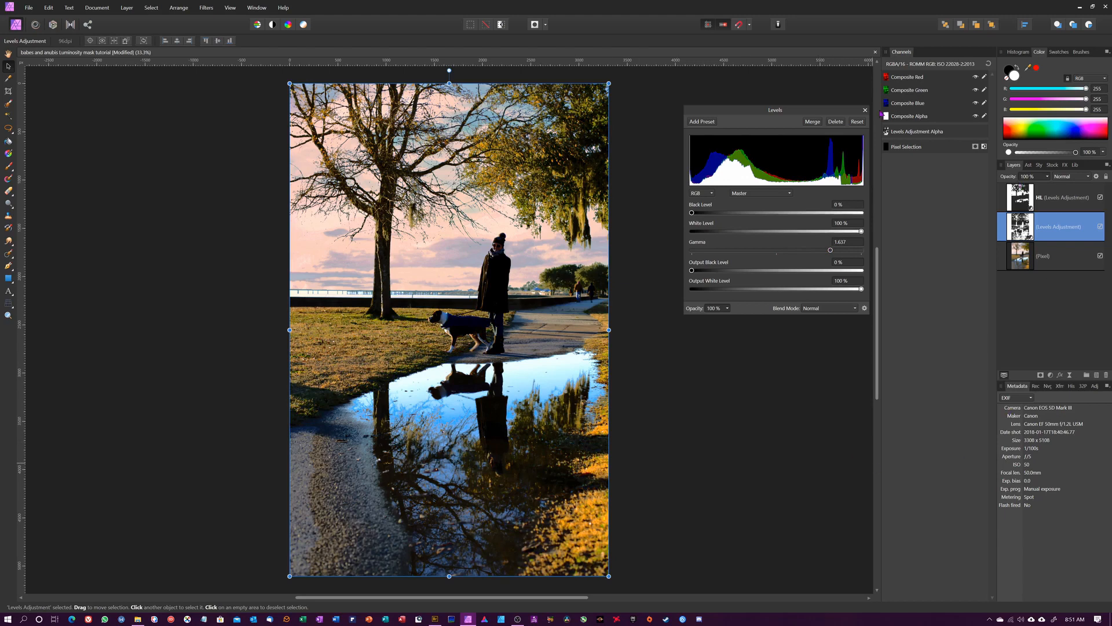
click(865, 110)
text(SH)
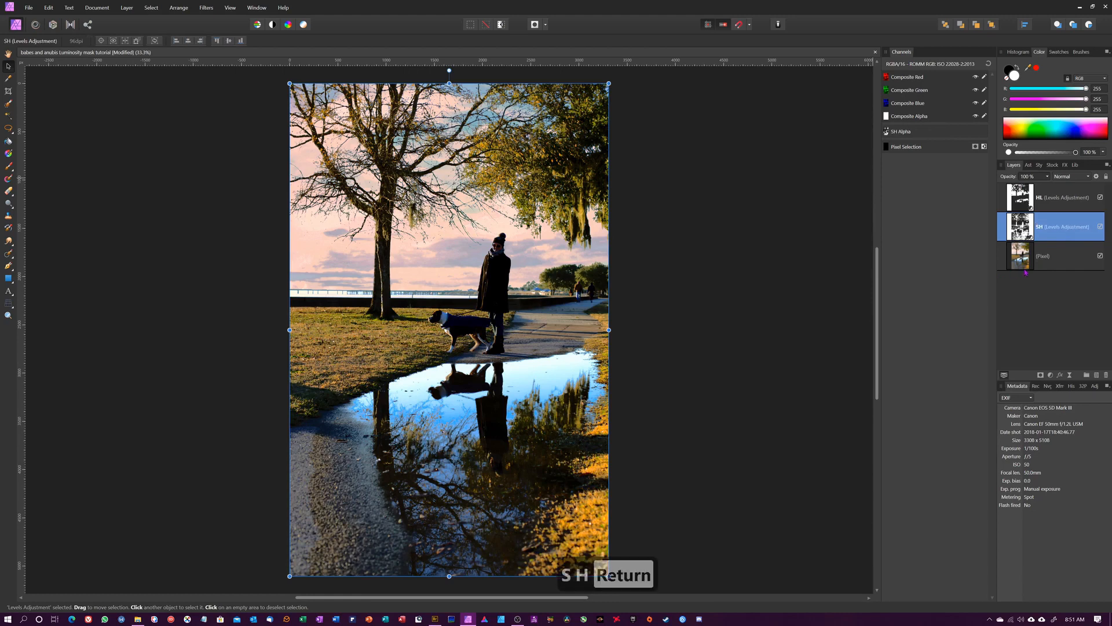
click(1042, 255)
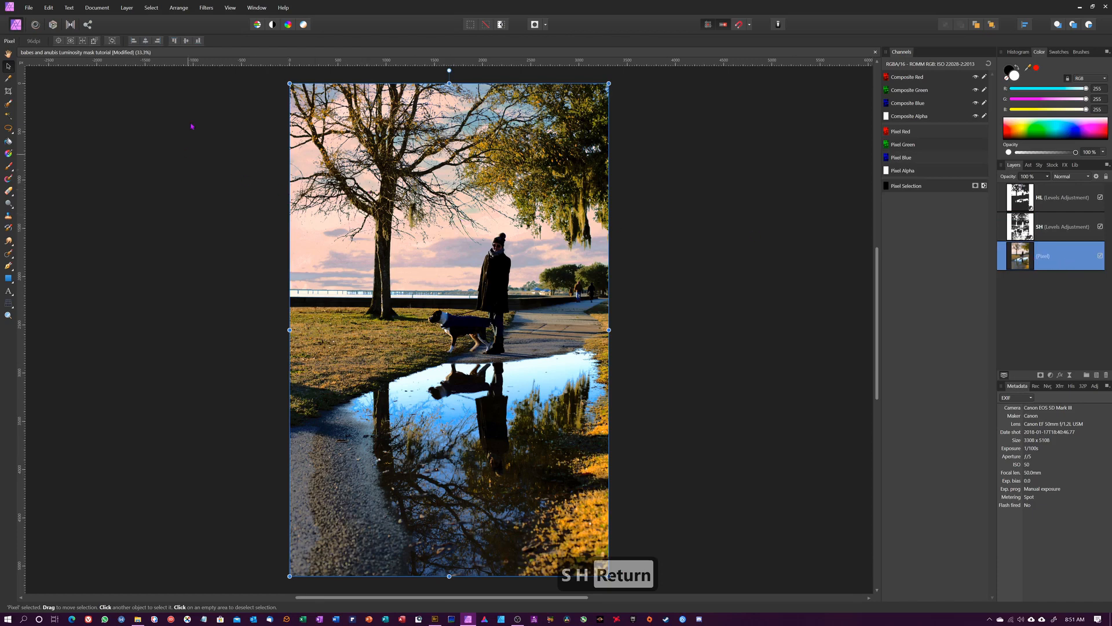
Step: Select the photo's midtones and add a third Levels adjustment over them
click(151, 7)
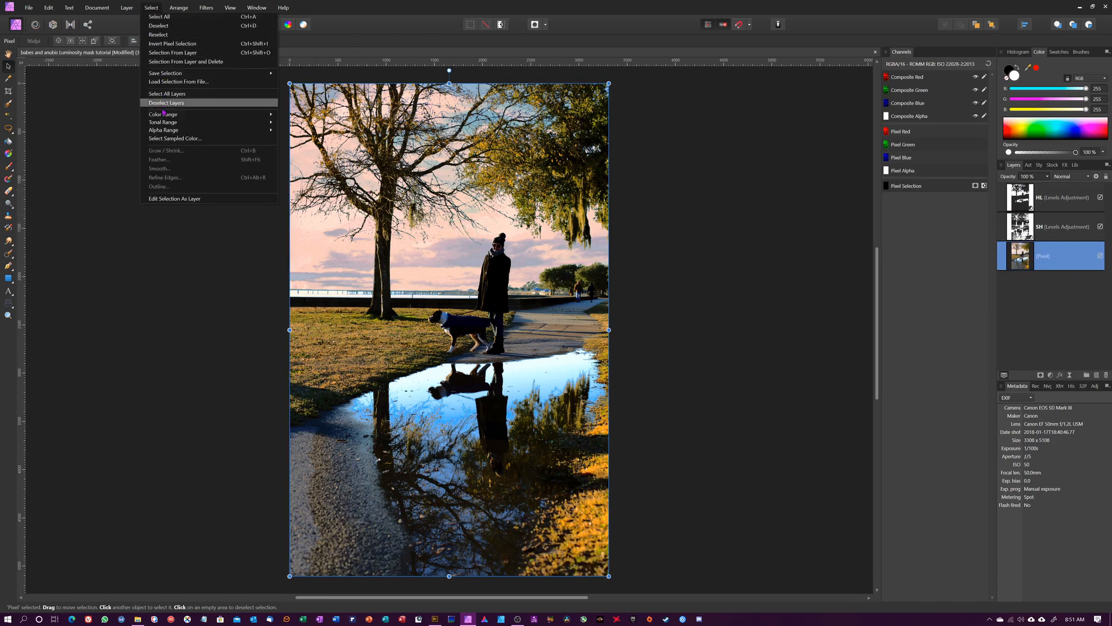
mouse_move(162, 122)
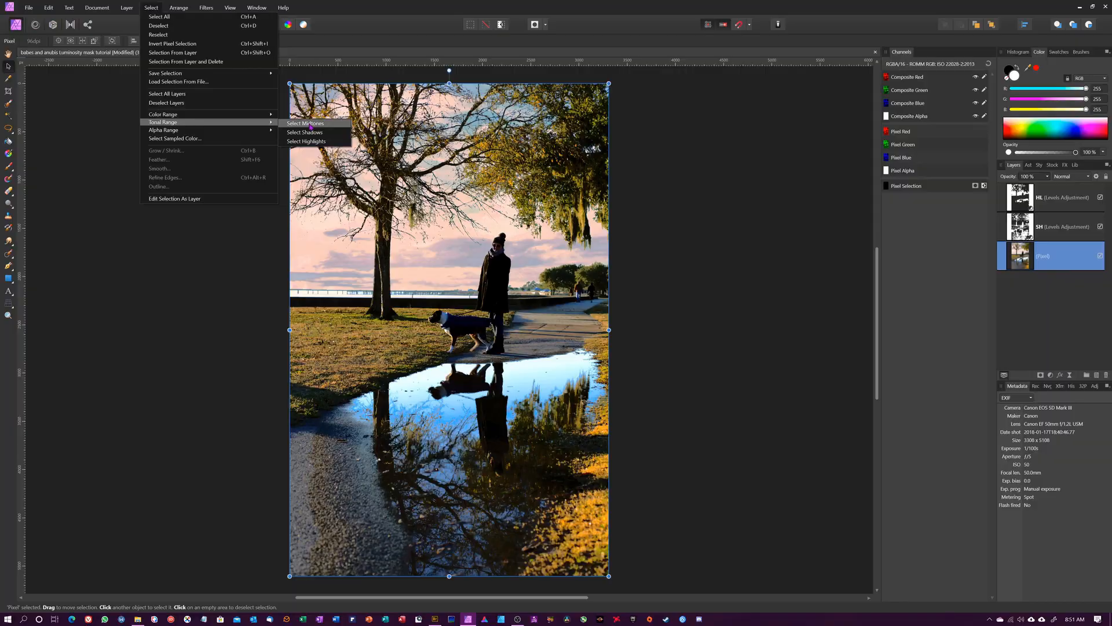
click(306, 141)
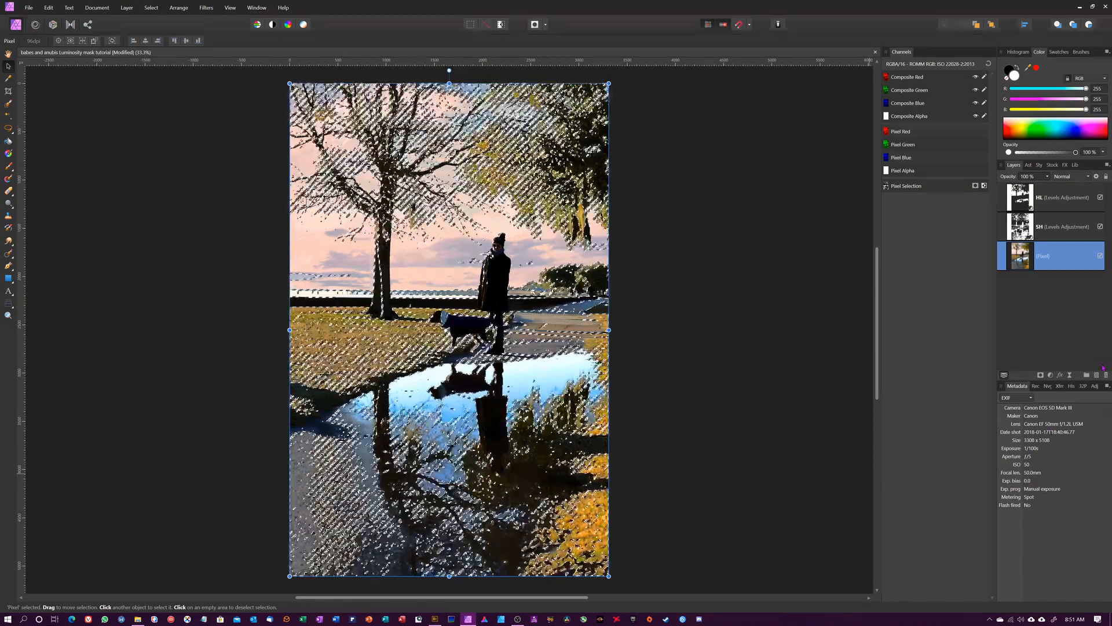
click(1051, 374)
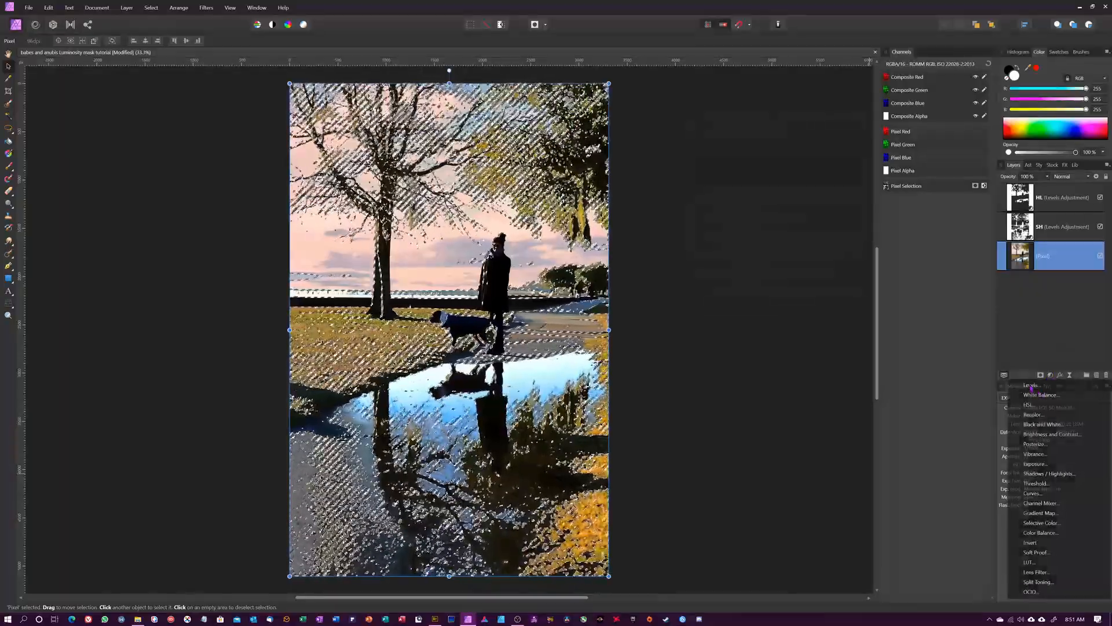
click(1031, 385)
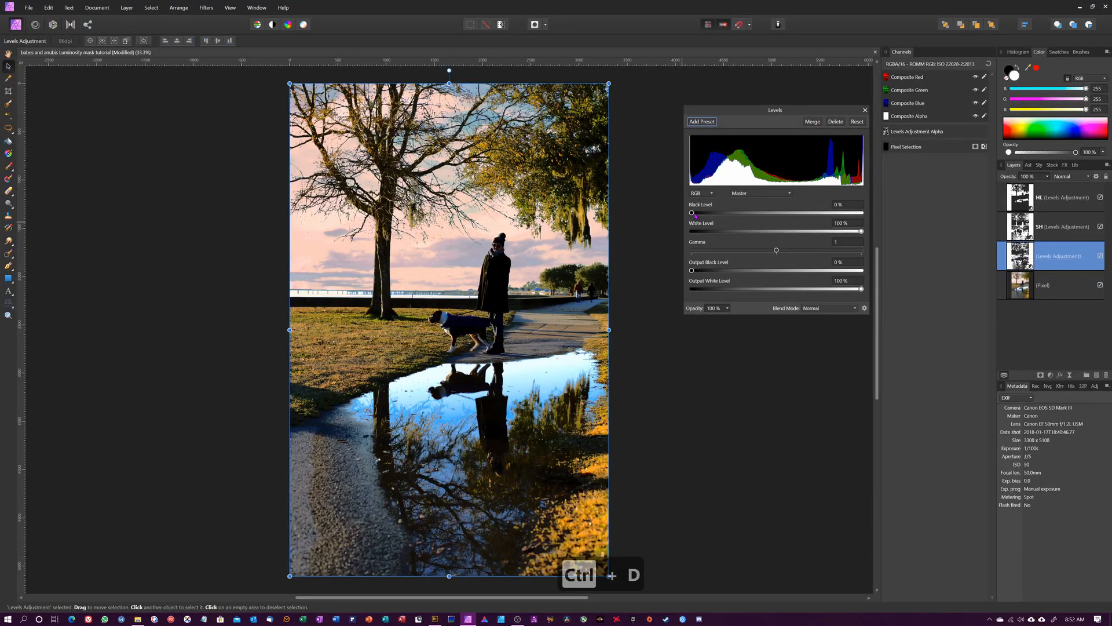
Step: Test the black and white level sliders on the third Levels and restore them
drag(692, 212, 799, 212)
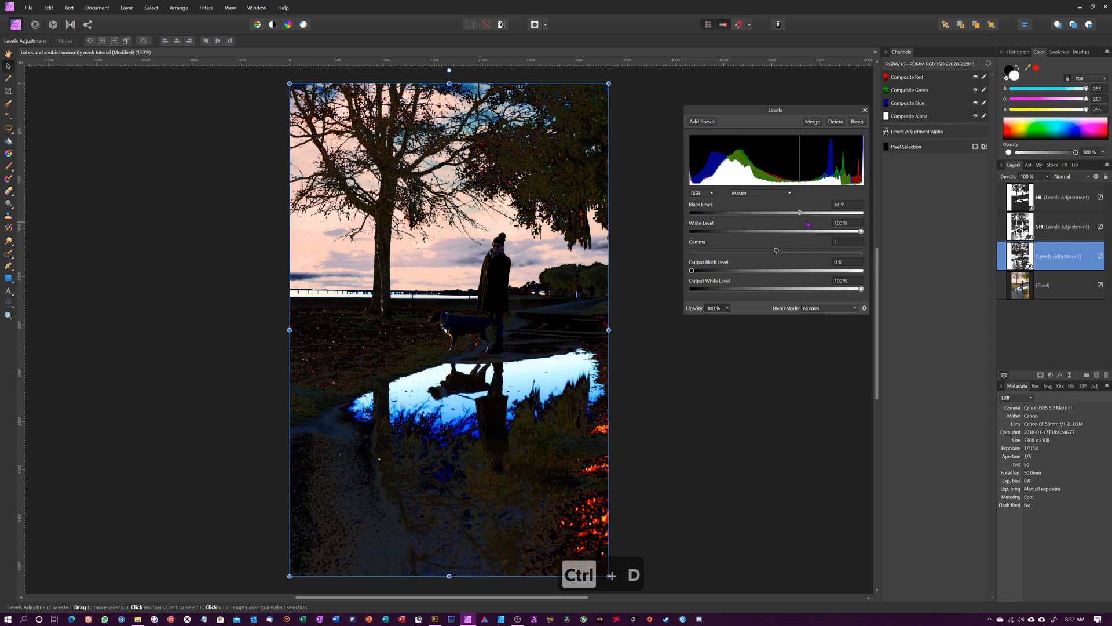
drag(799, 212, 697, 212)
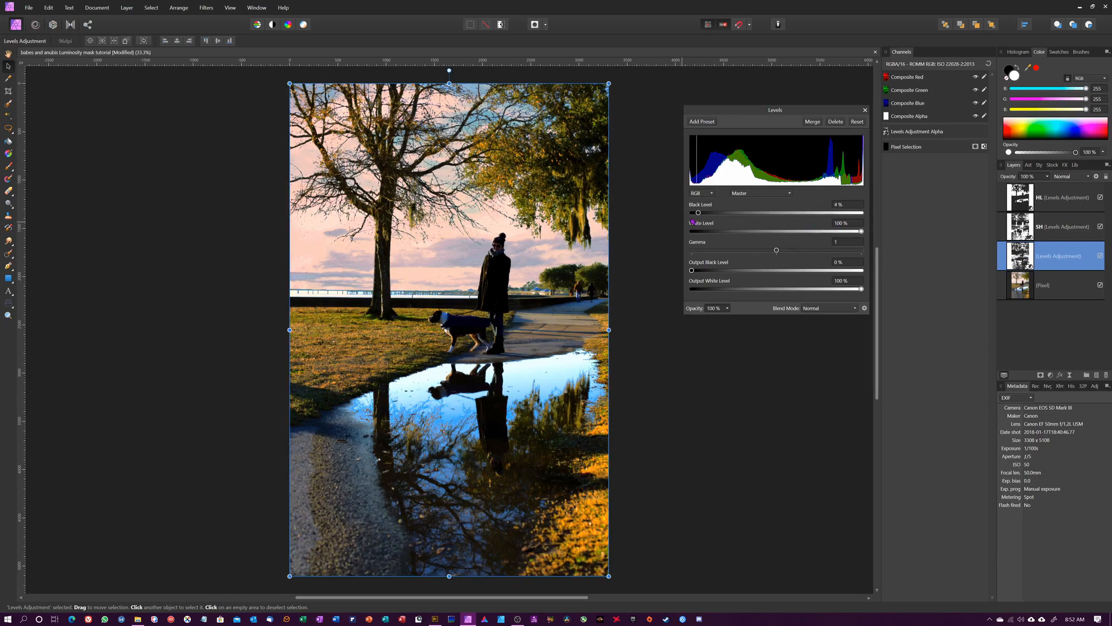
drag(861, 230, 718, 230)
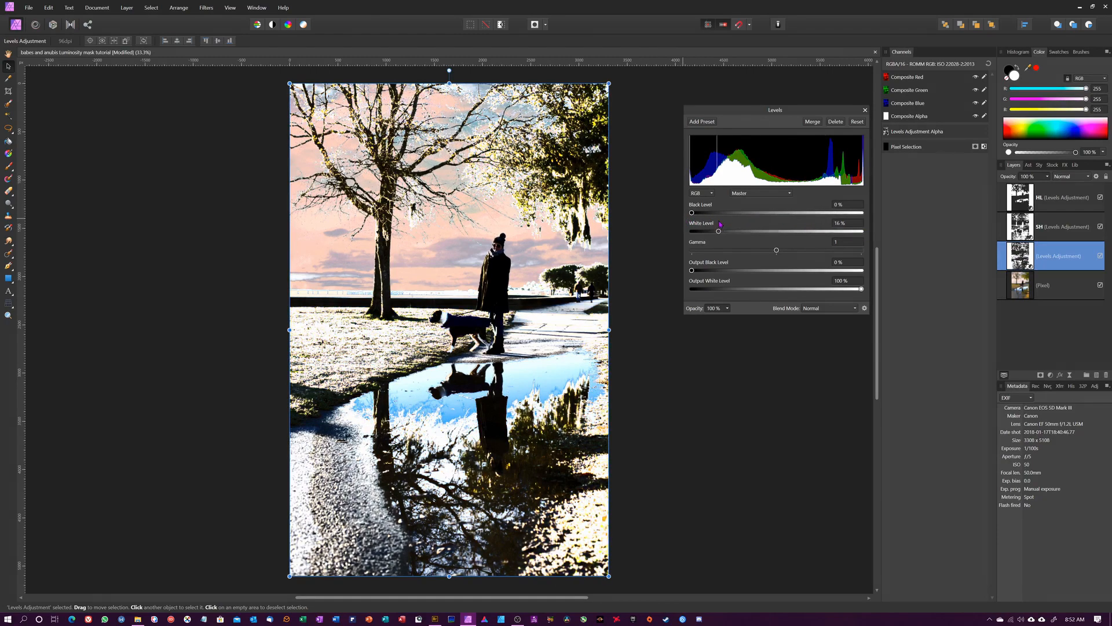
drag(718, 231, 862, 230)
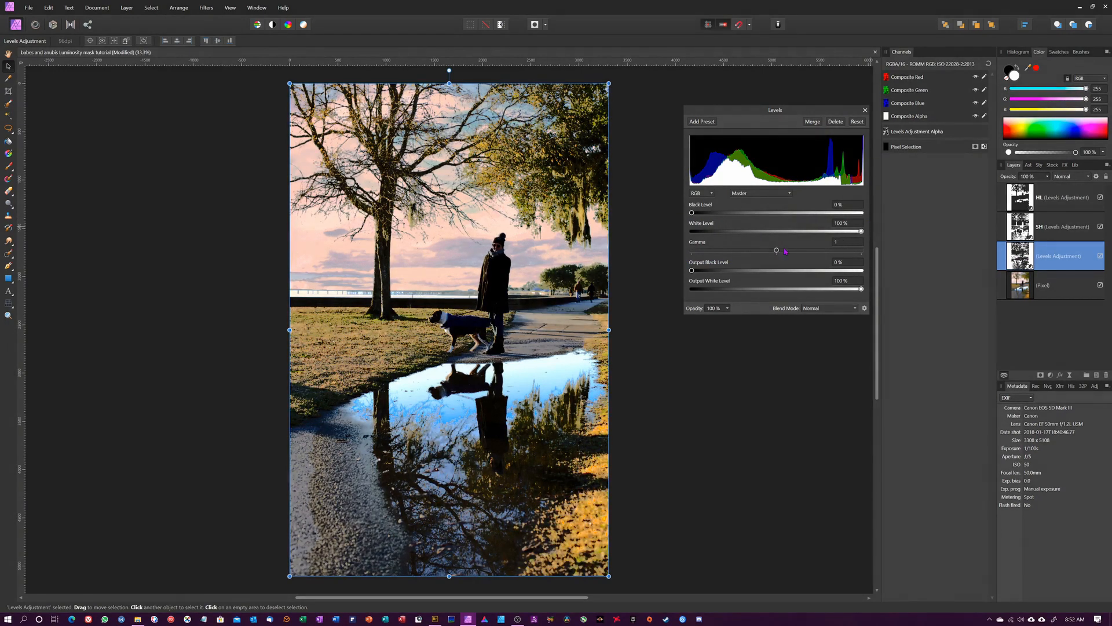
Step: Set the midtones gamma to about 1.26 and begin renaming the layer
drag(776, 250, 800, 250)
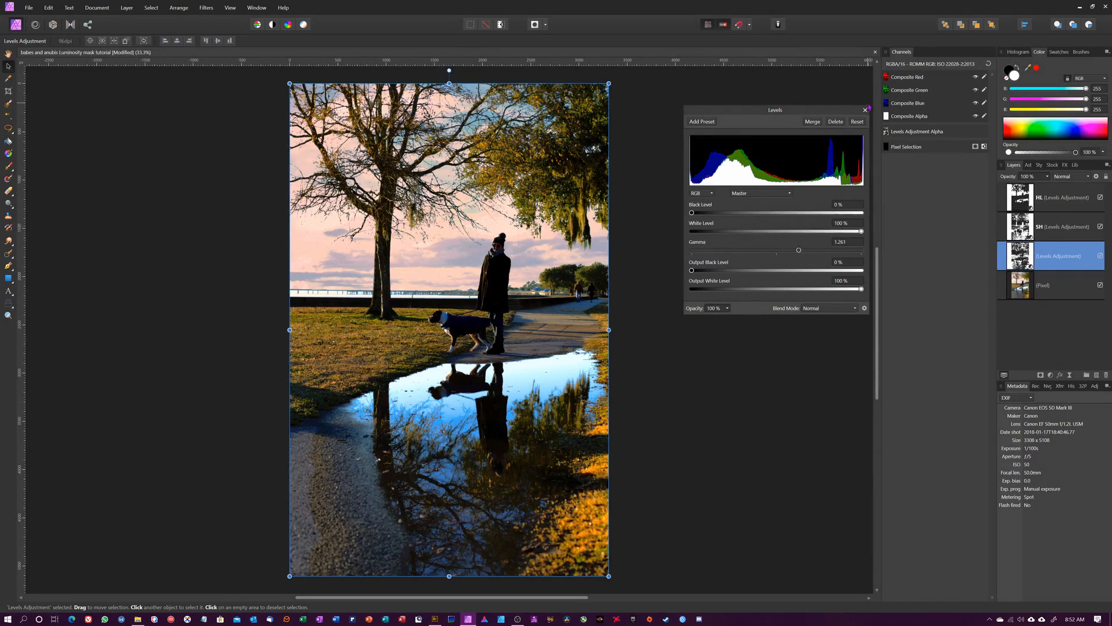
click(863, 110)
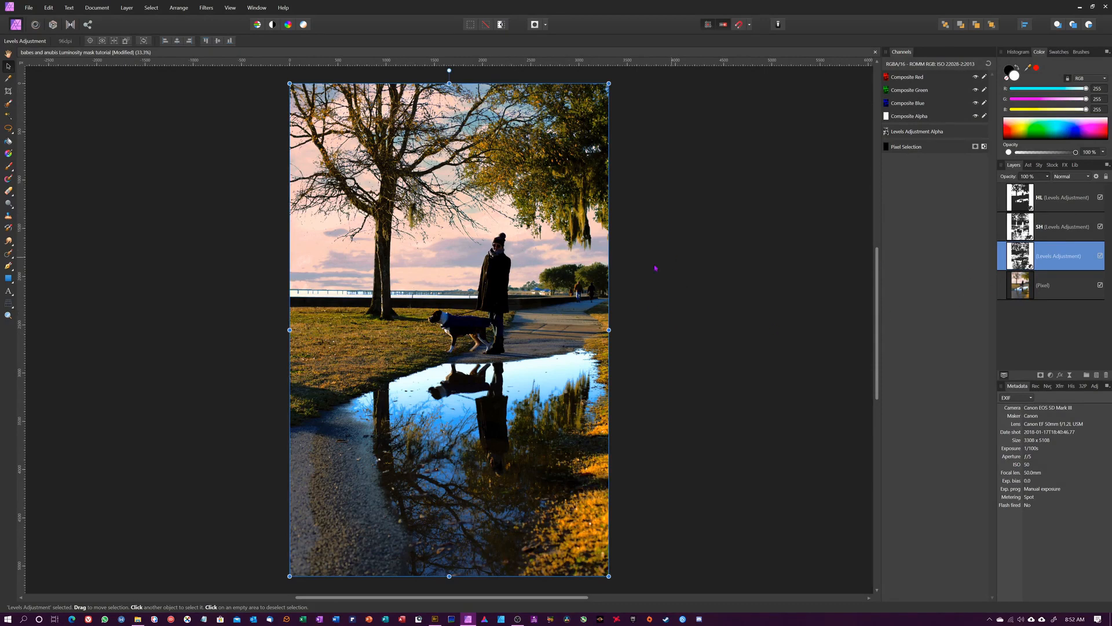
double_click(1059, 256)
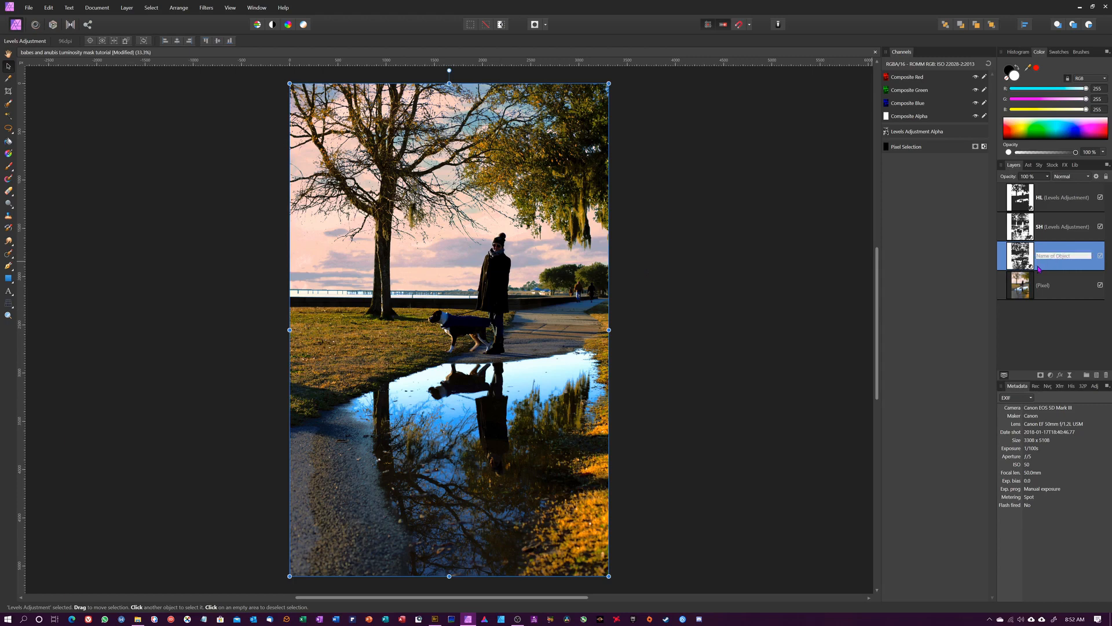